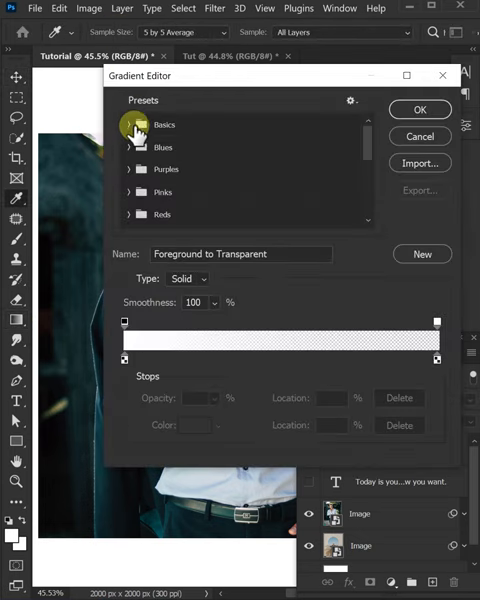
Step: Expand the Basics gradient preset folder in the Gradient Editor to show its swatches
{"action": "left_click", "coordinate": [136, 124]}
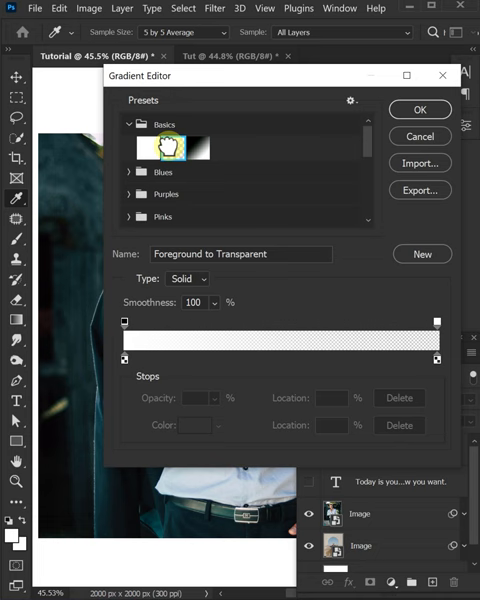